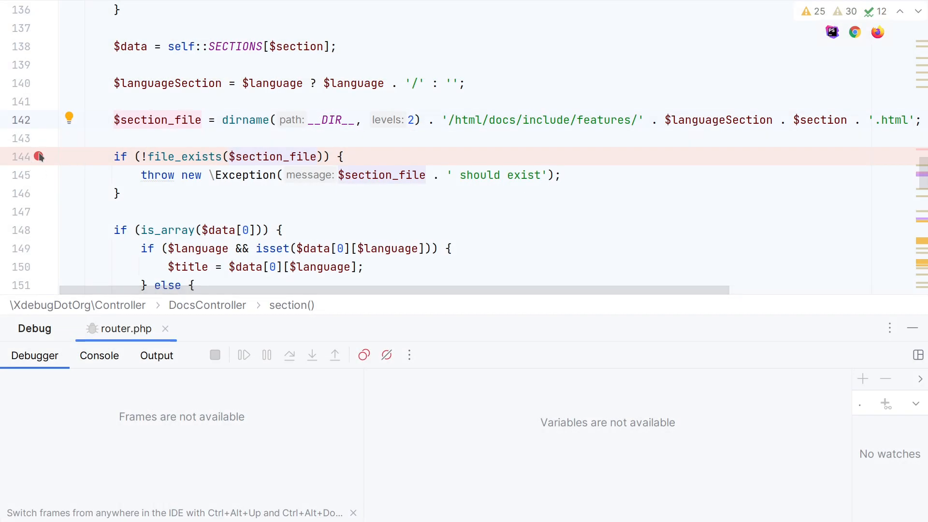
Step: Inspect $section_file's full profile.html path at the line 144 breakpoint, then resume the request
click(38, 156)
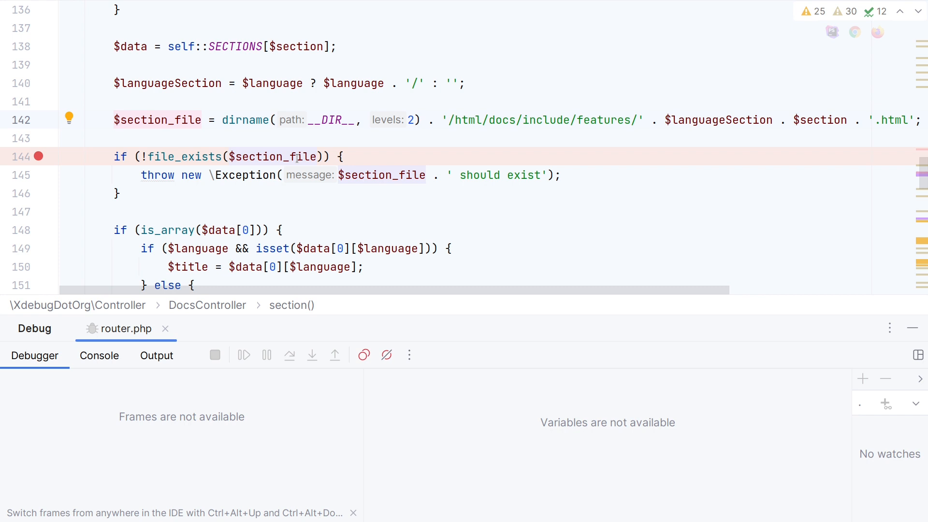
mouse_move(292, 157)
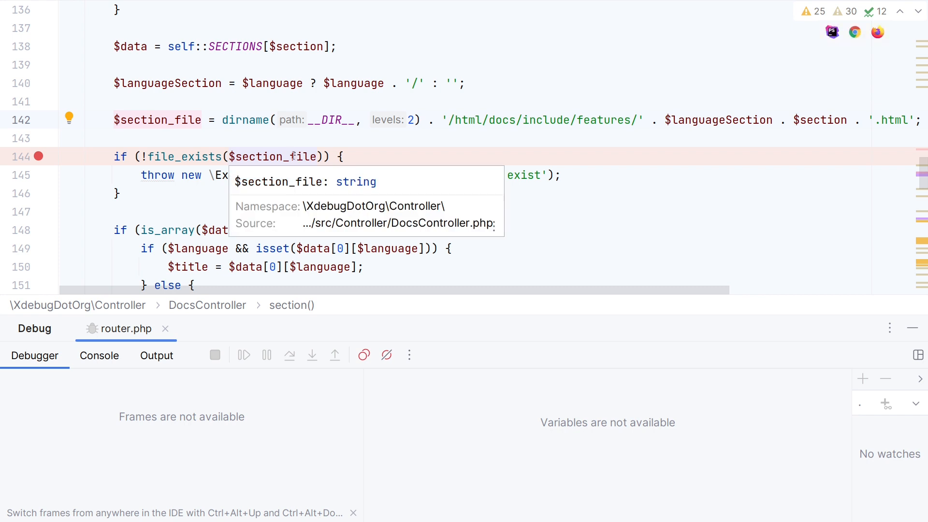
mouse_move(364, 137)
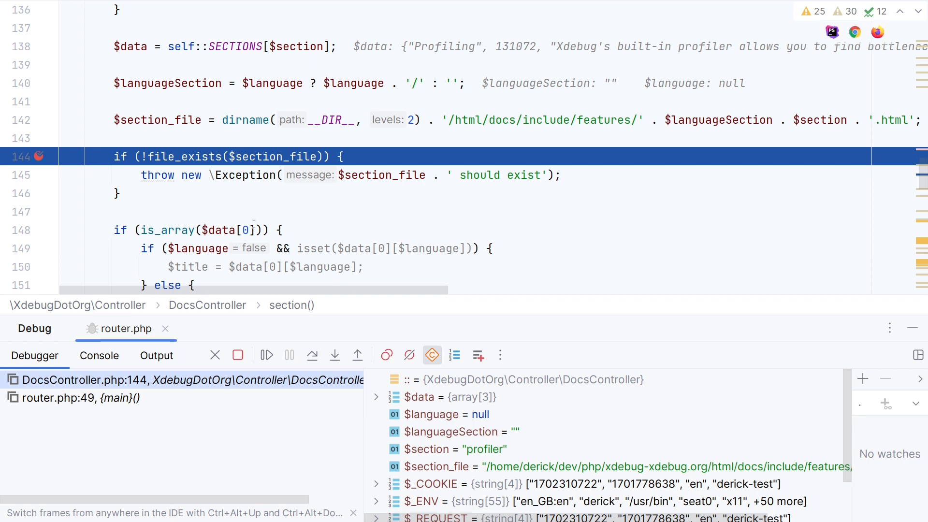
mouse_move(156, 120)
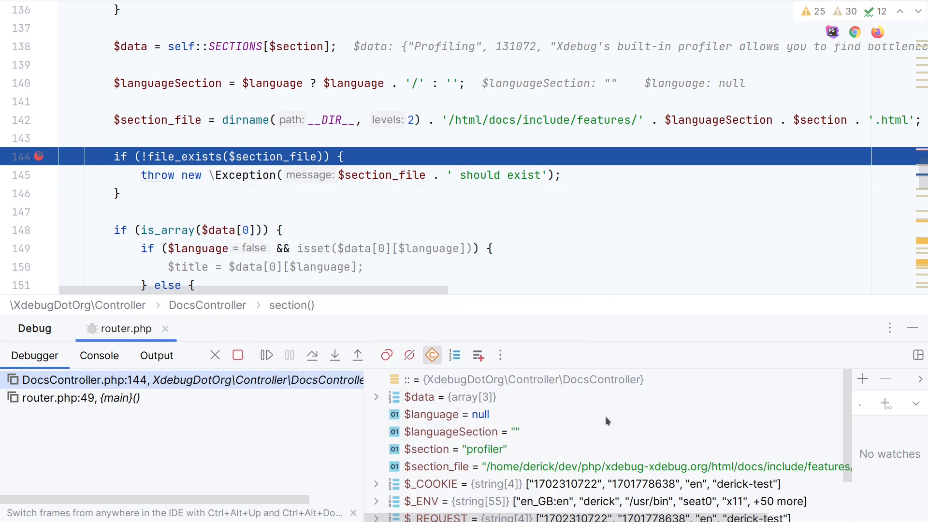
click(527, 467)
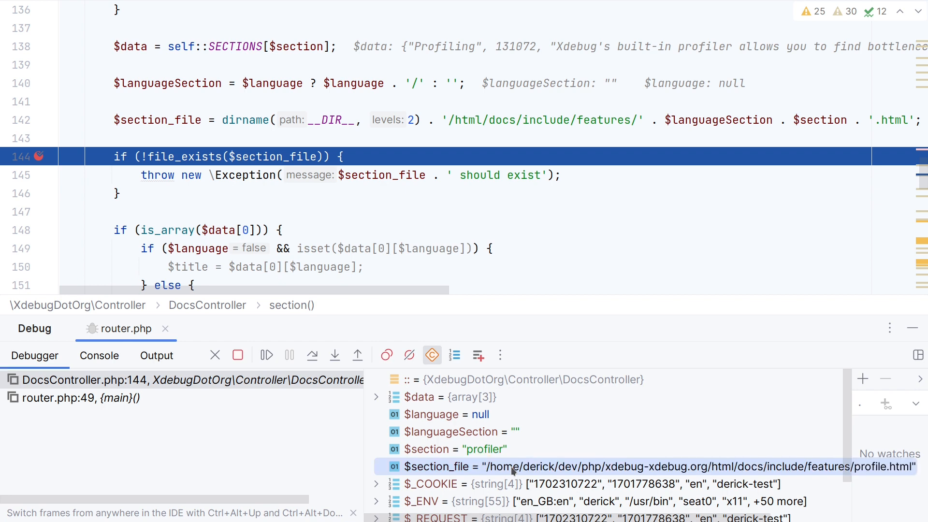
mouse_move(267, 356)
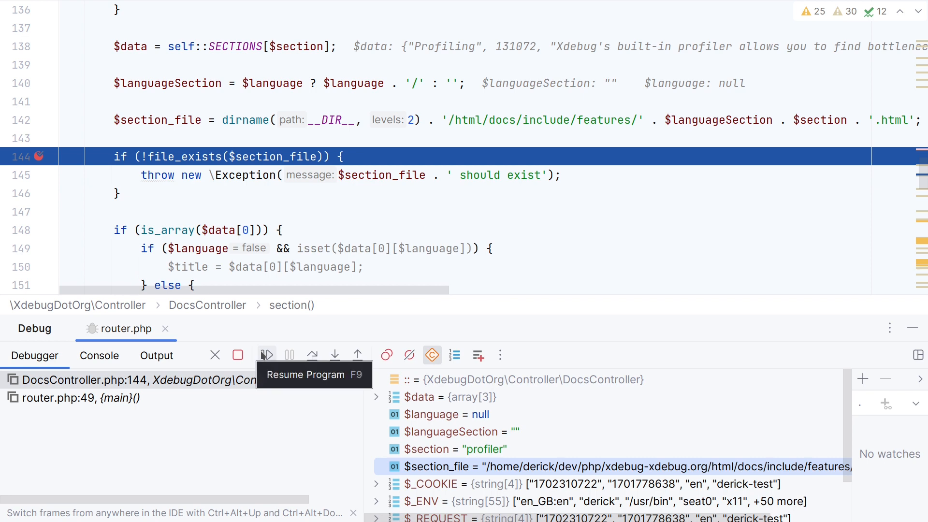
click(267, 356)
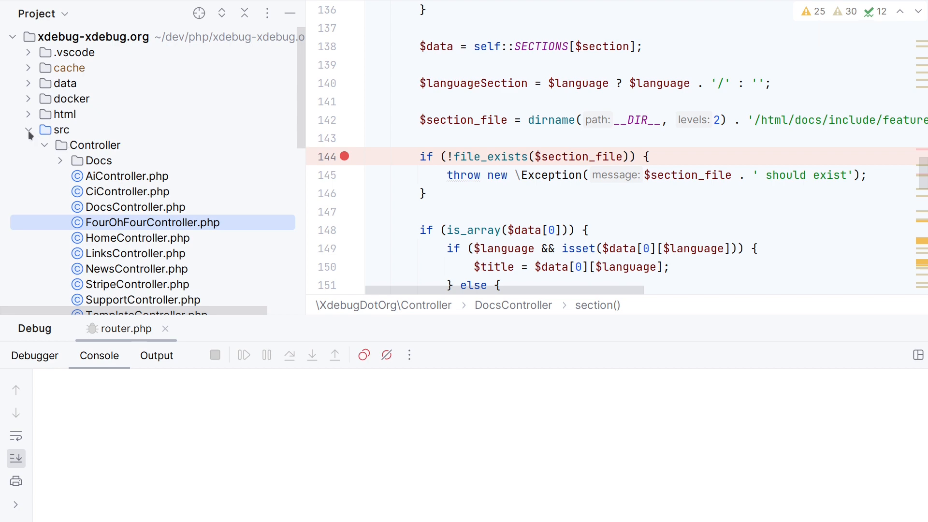
Step: Scroll config.php to the set_exception_handler call registering FourOhFourController::handleException
scroll(down, 3)
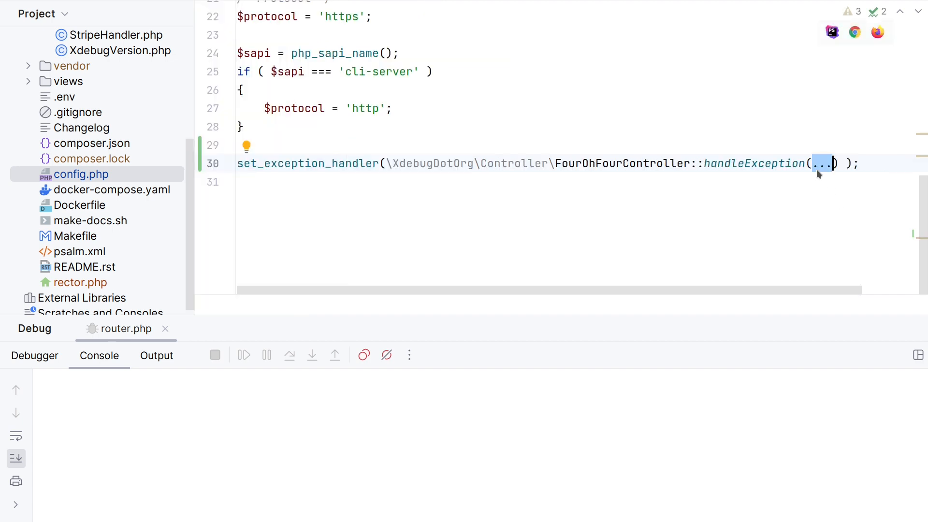
mouse_move(818, 174)
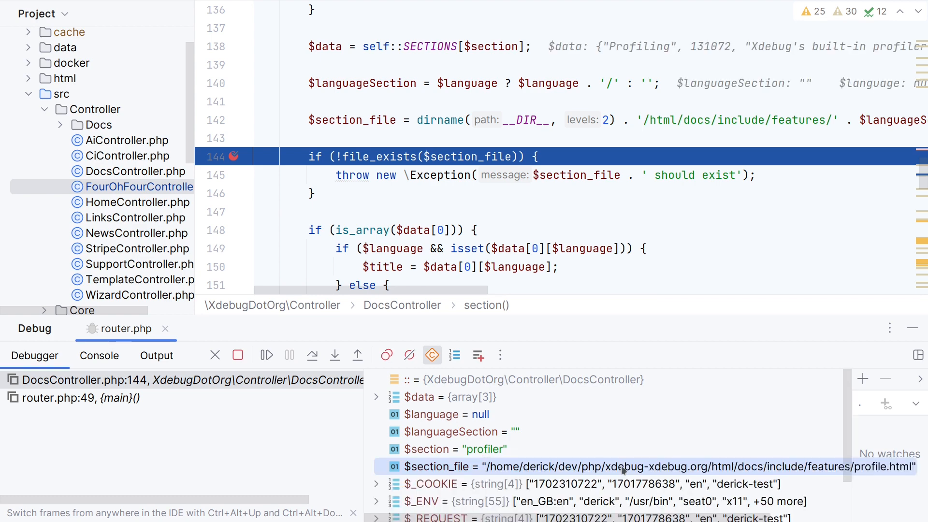
mouse_move(267, 356)
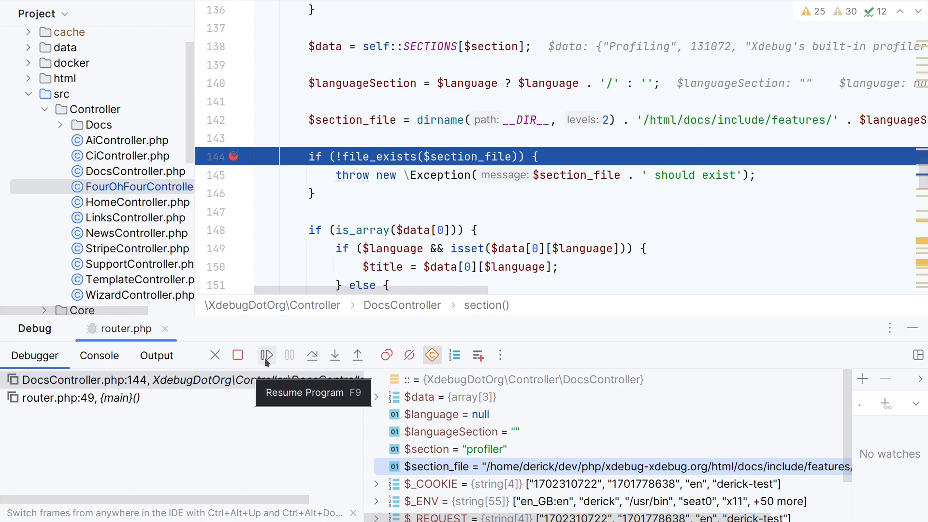
Step: Resume past line 144 so the exception pauses inside handleException at line 16
click(267, 356)
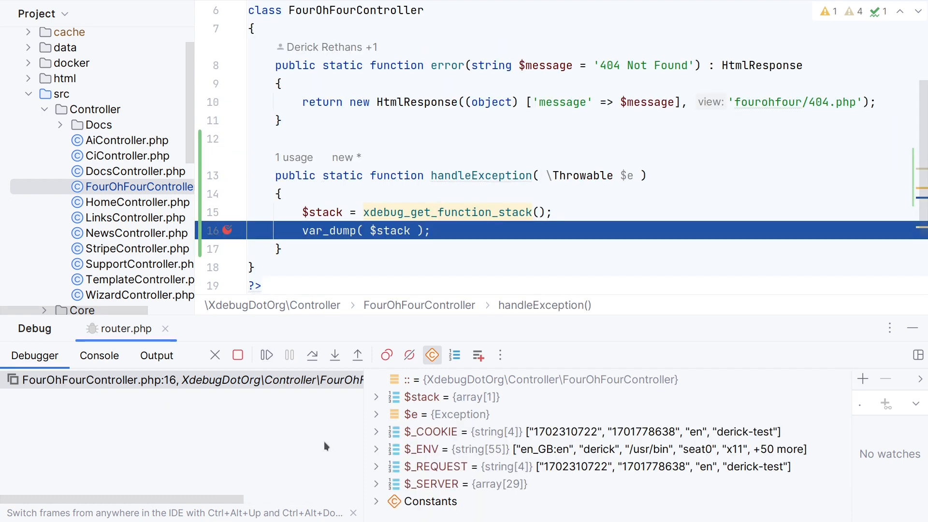
mouse_move(598, 438)
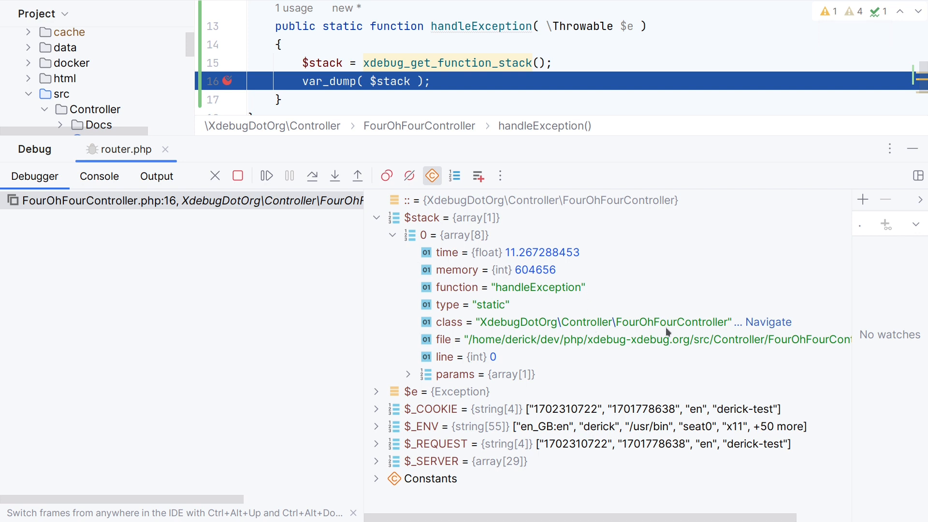
mouse_move(558, 297)
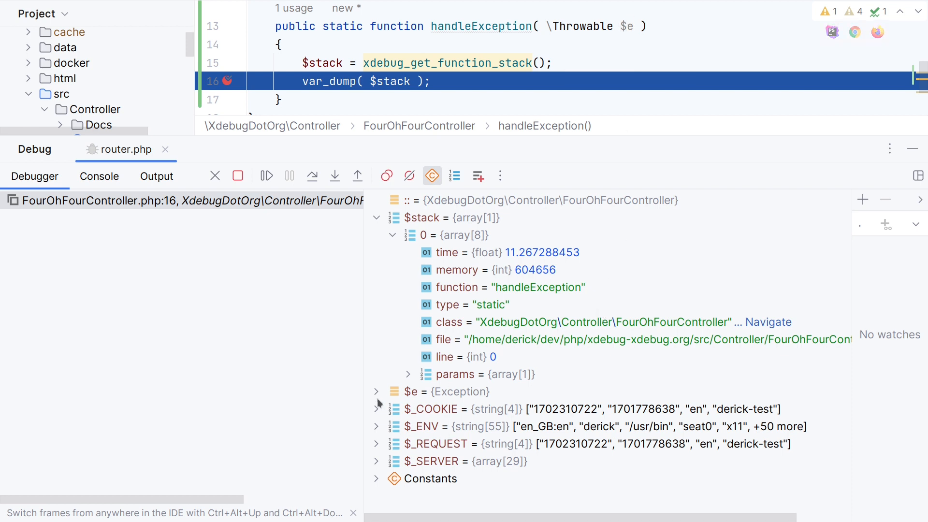
Step: Expand $e and its trace[0] args, revealing DocsController line 145 with args "profiler" and null
click(377, 391)
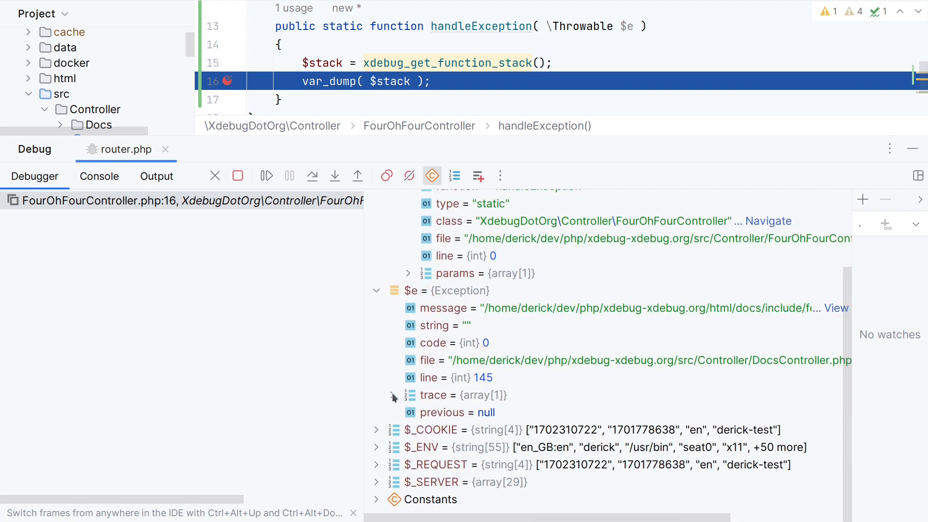
click(394, 394)
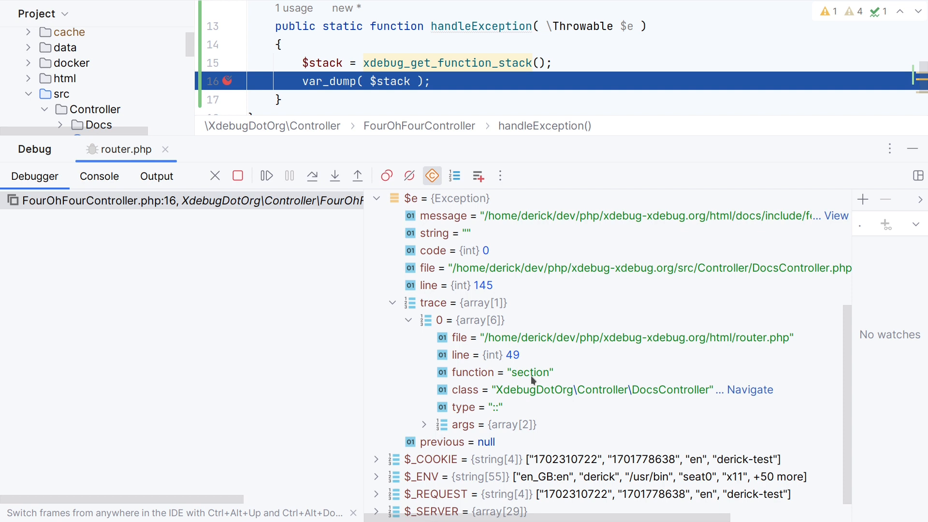
mouse_move(549, 388)
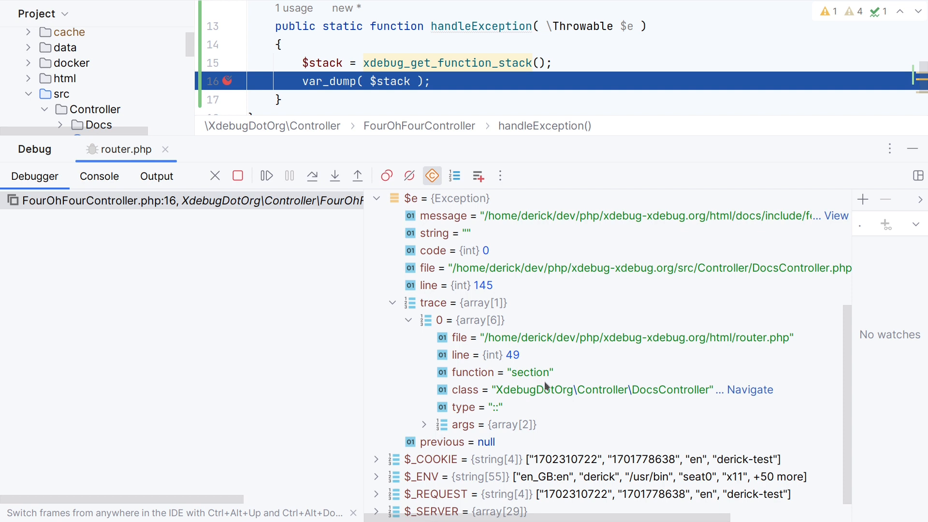
scroll(down, 3)
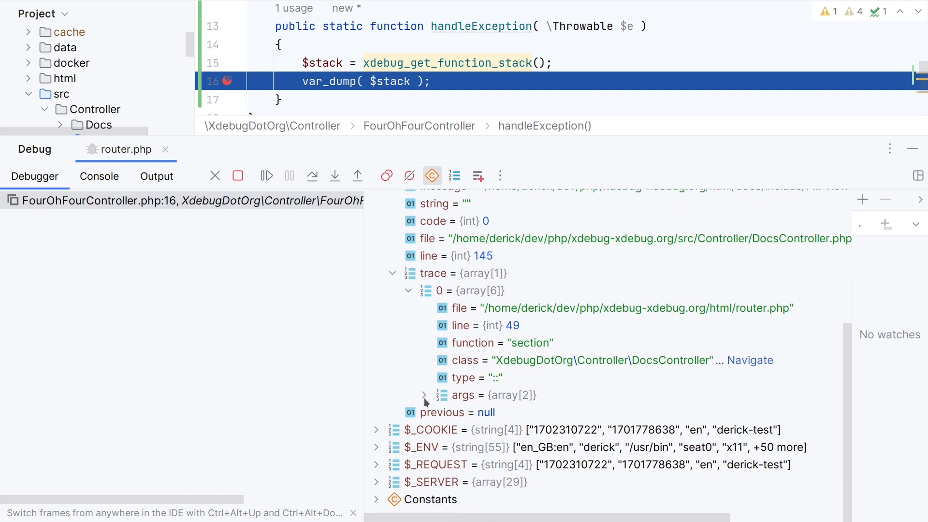
click(424, 394)
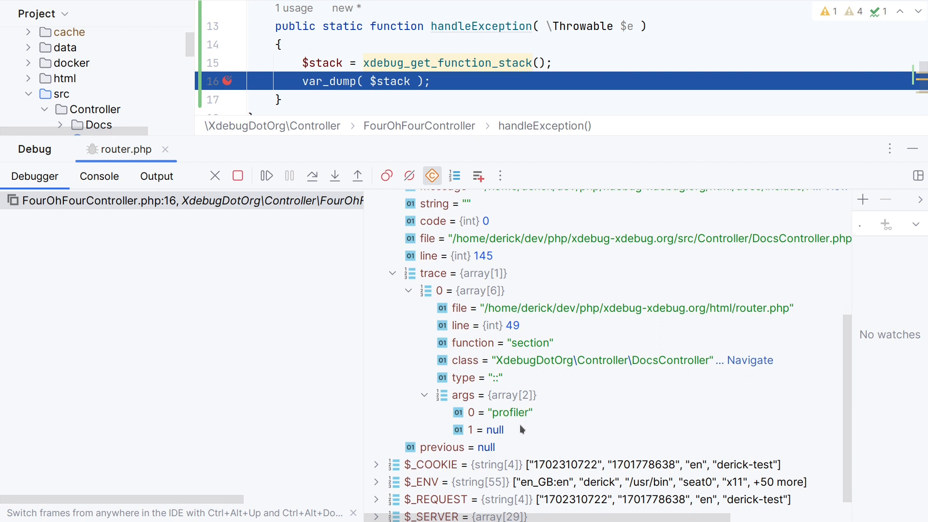
mouse_move(412, 317)
text( [ 'f' )
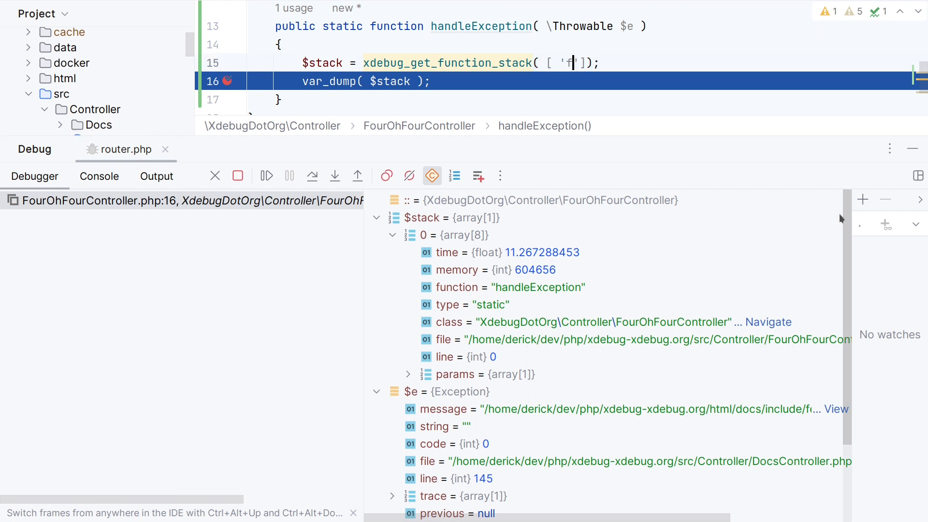
Step: Pass [ 'from_exception' => $e ] to xdebug_get_function_stack on line 15
text(rom_exception' => $e)
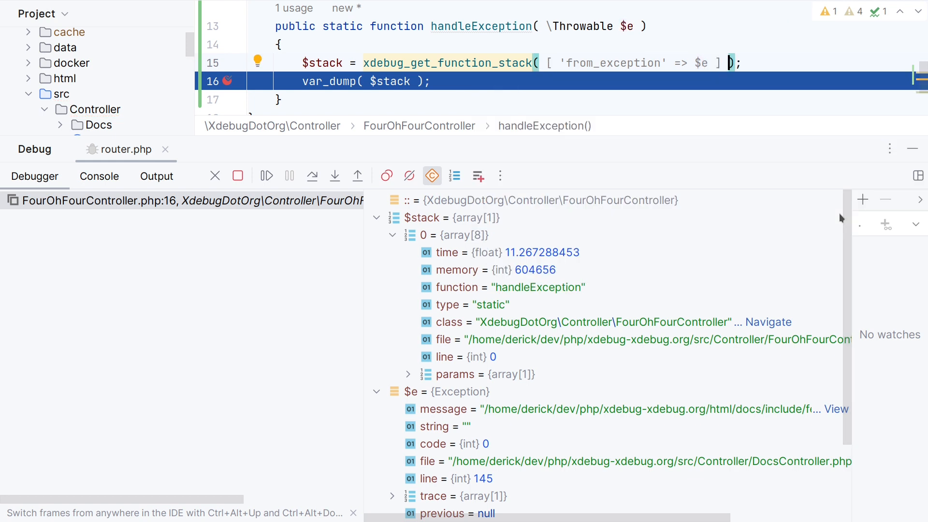
click(742, 63)
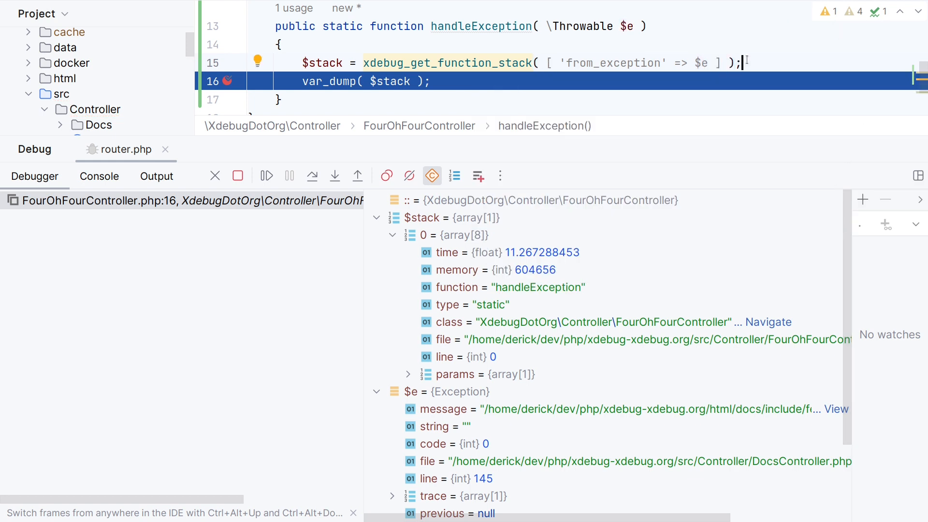
mouse_move(454, 63)
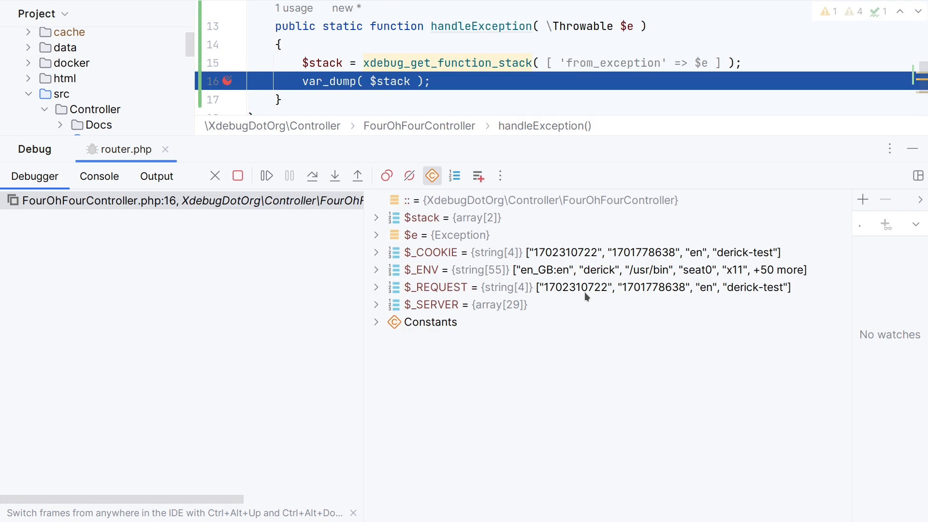
mouse_move(404, 322)
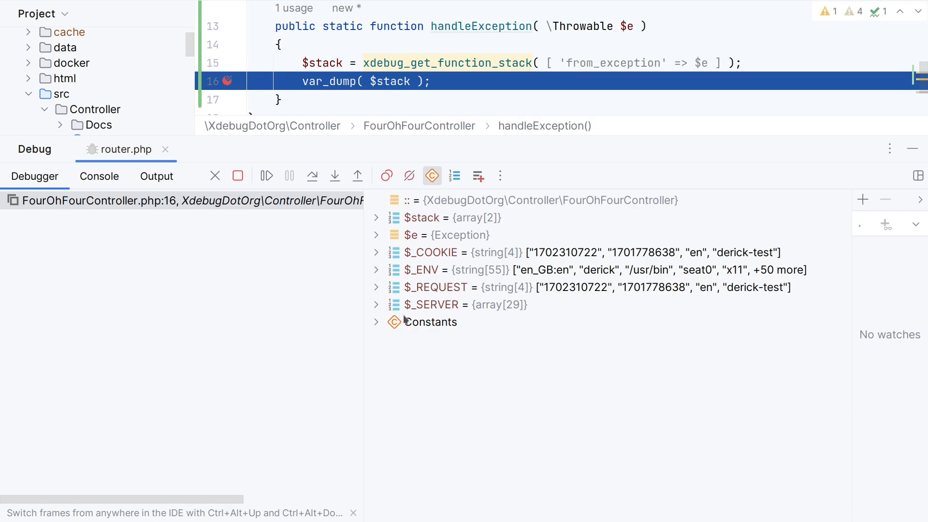
Step: Expand $stack frames 0 and 1, showing {main} in router.php and DocsController::section at line 49
click(376, 219)
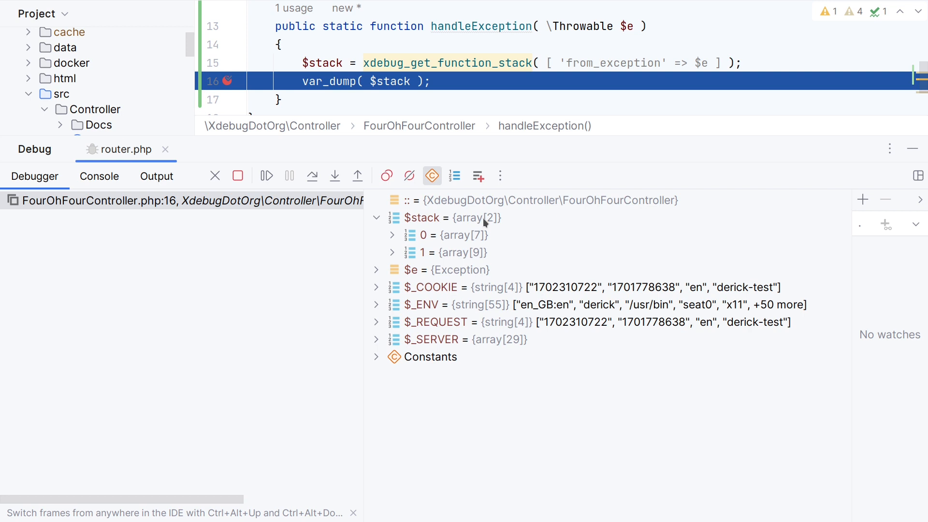
click(393, 252)
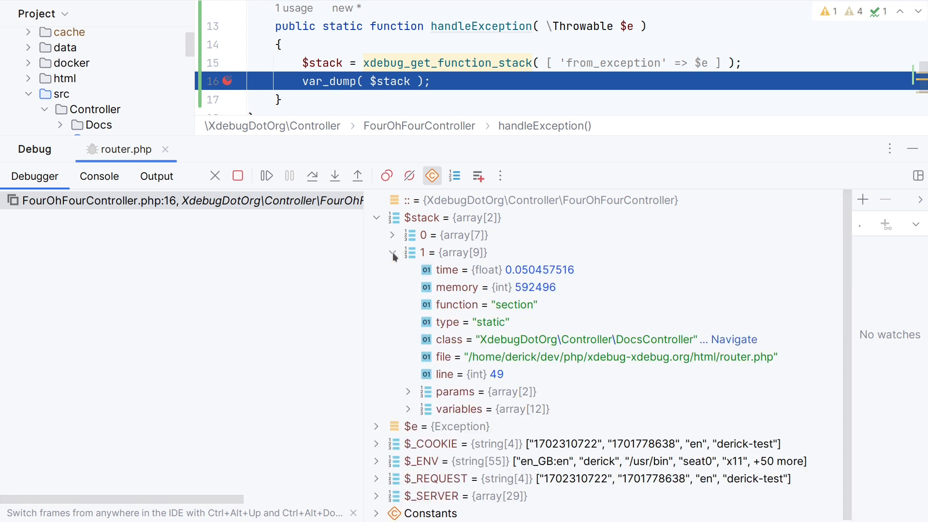
click(392, 235)
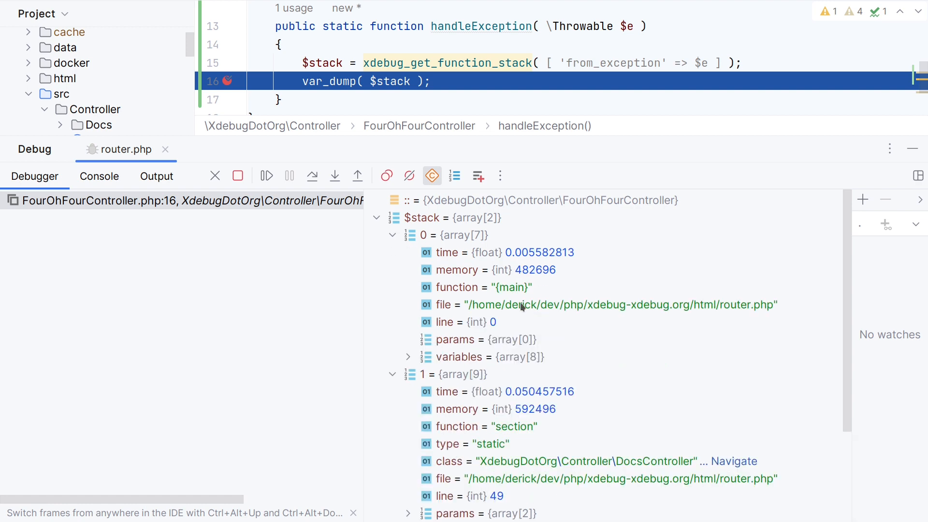
mouse_move(516, 292)
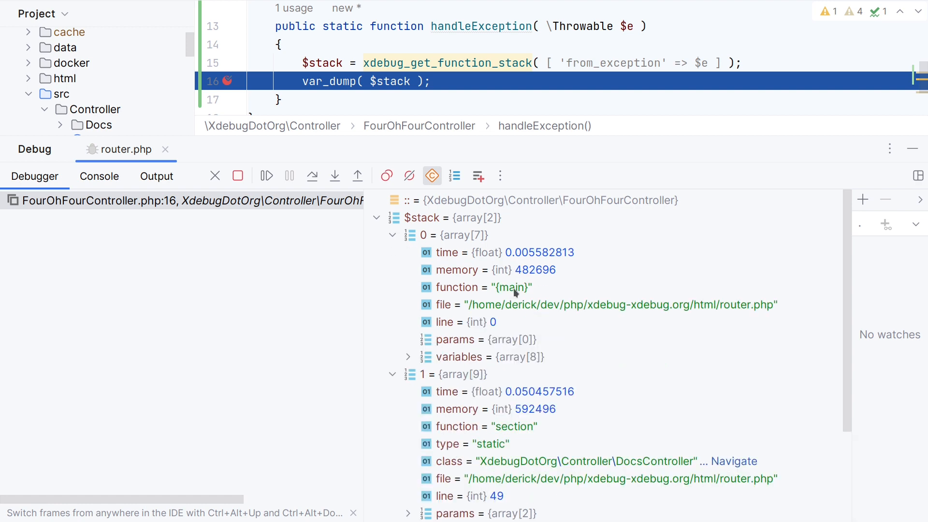
scroll(down, 3)
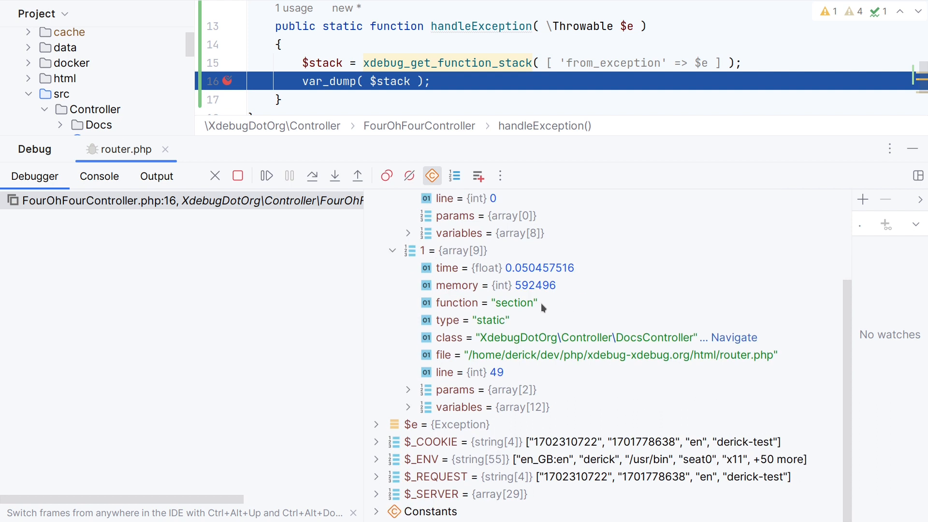
mouse_move(578, 363)
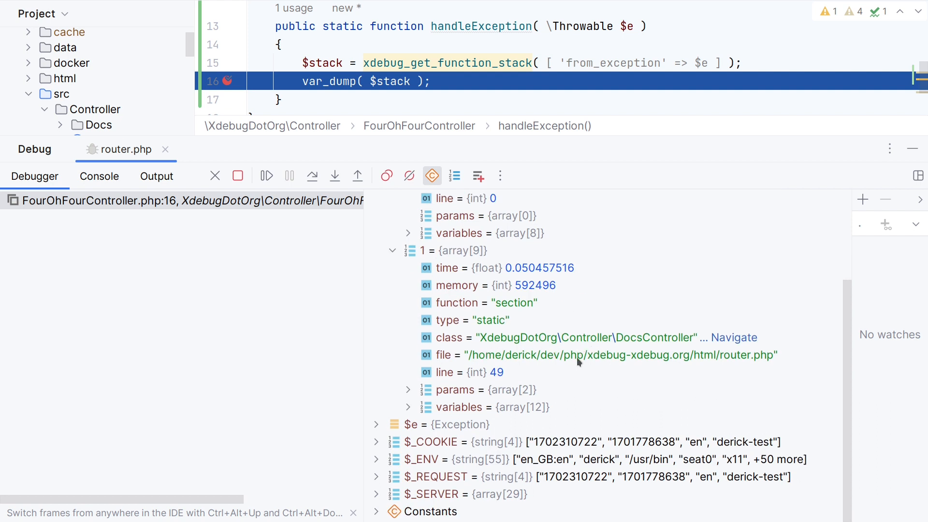
mouse_move(628, 348)
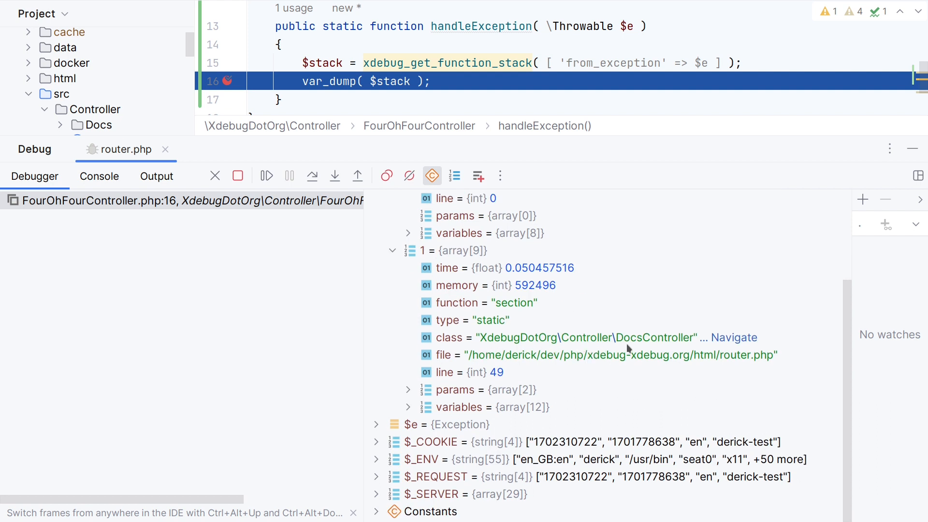
mouse_move(511, 308)
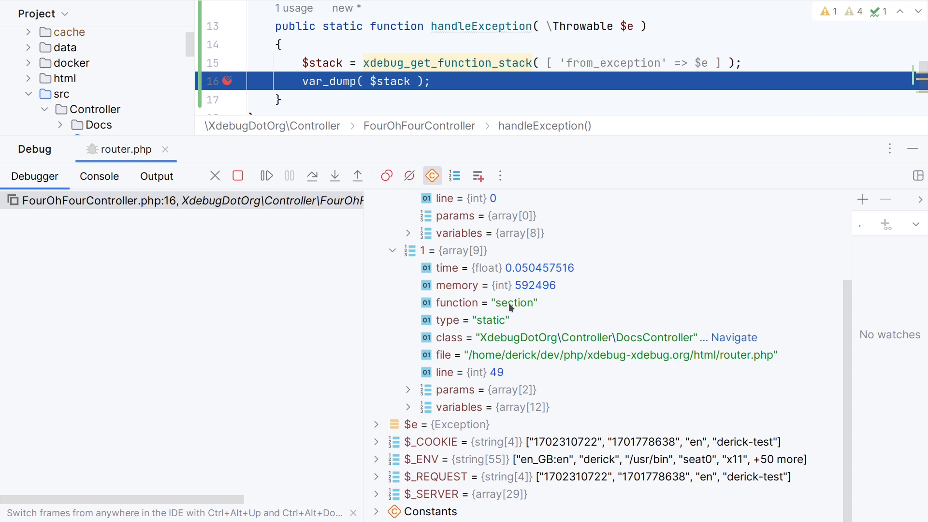
mouse_move(505, 375)
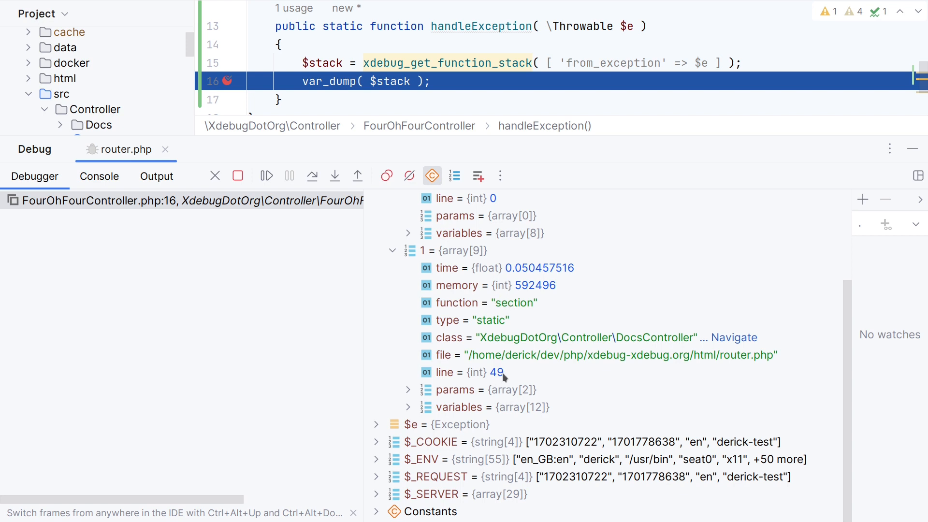
mouse_move(510, 348)
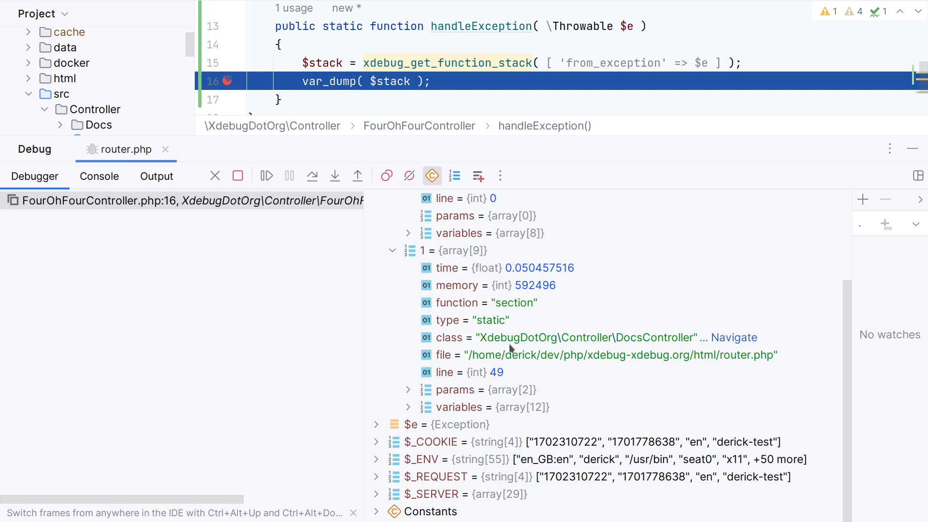
Step: Expand frame 1's params and variables, showing section "profiler", language null and section_file
click(407, 389)
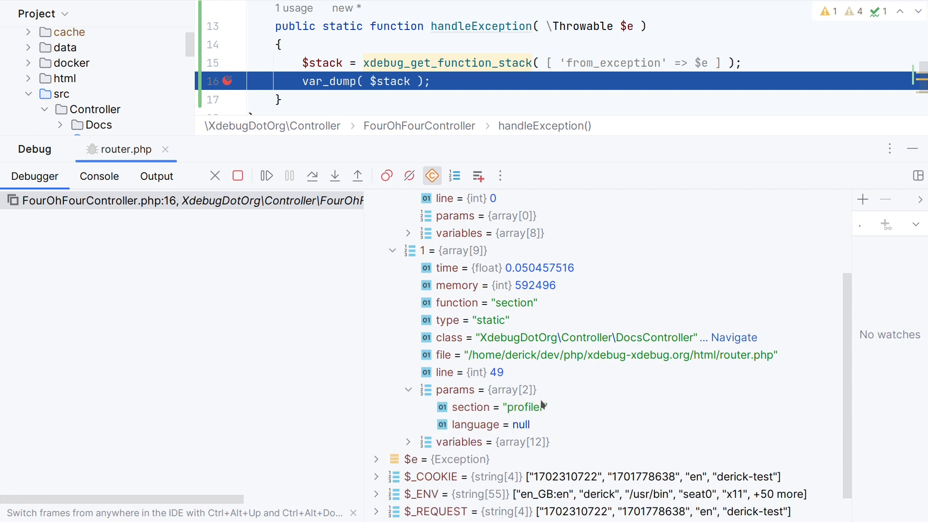
mouse_move(530, 398)
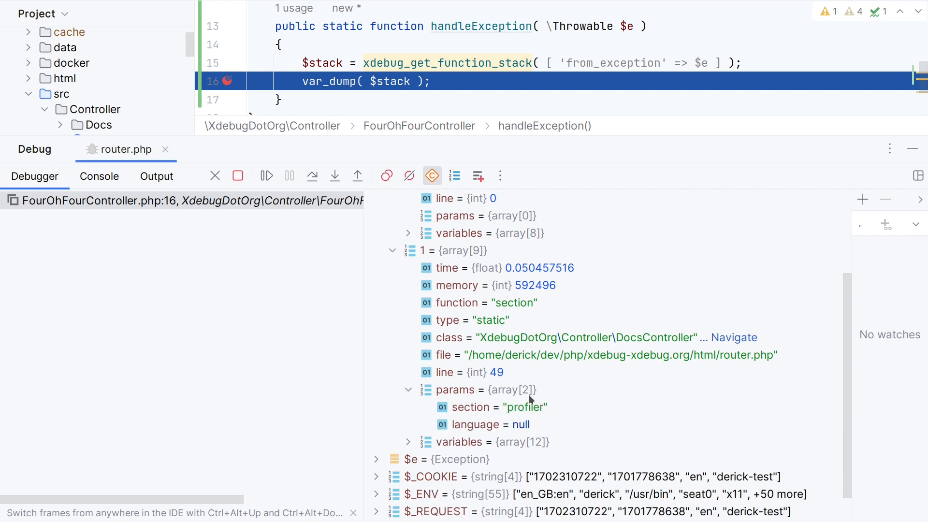
scroll(down, 3)
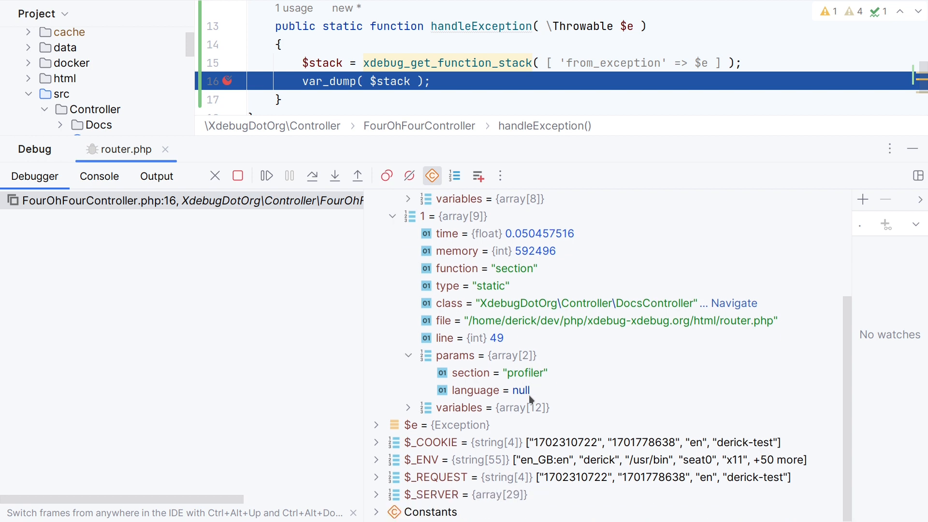
click(408, 407)
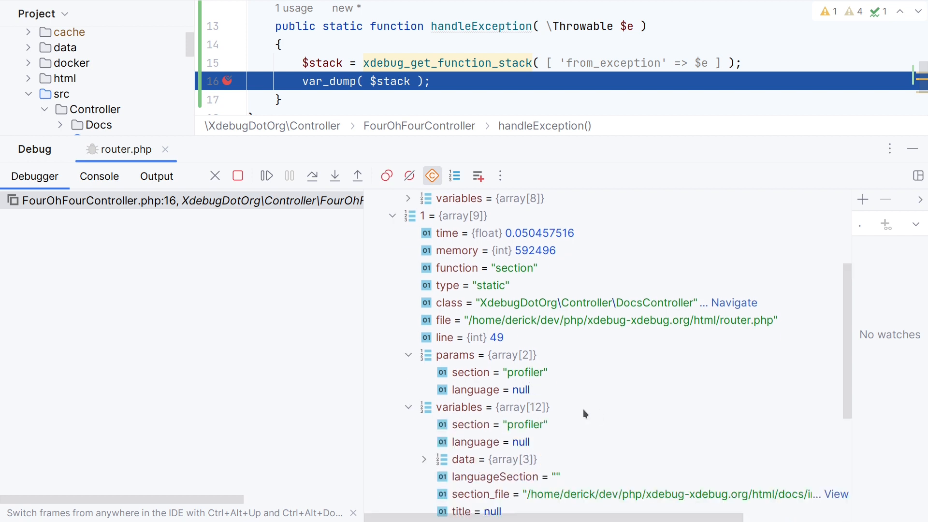
scroll(down, 3)
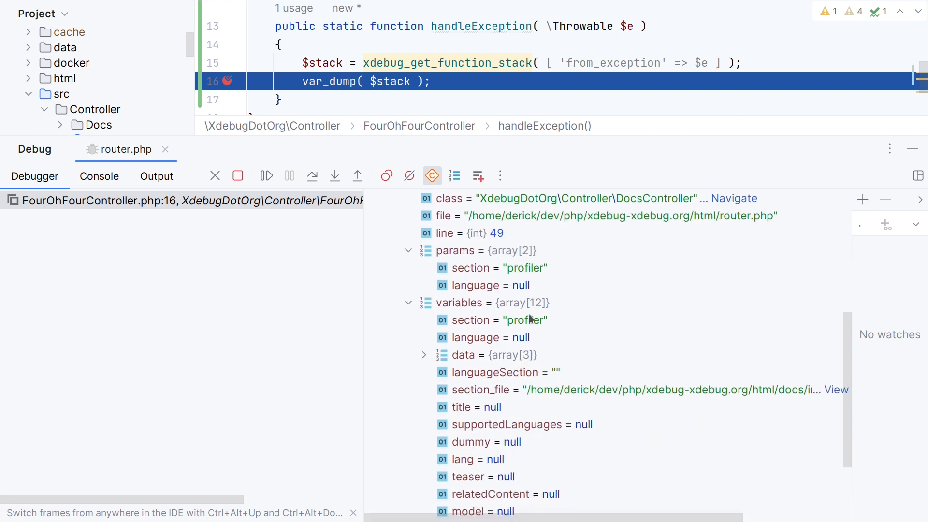
scroll(down, 3)
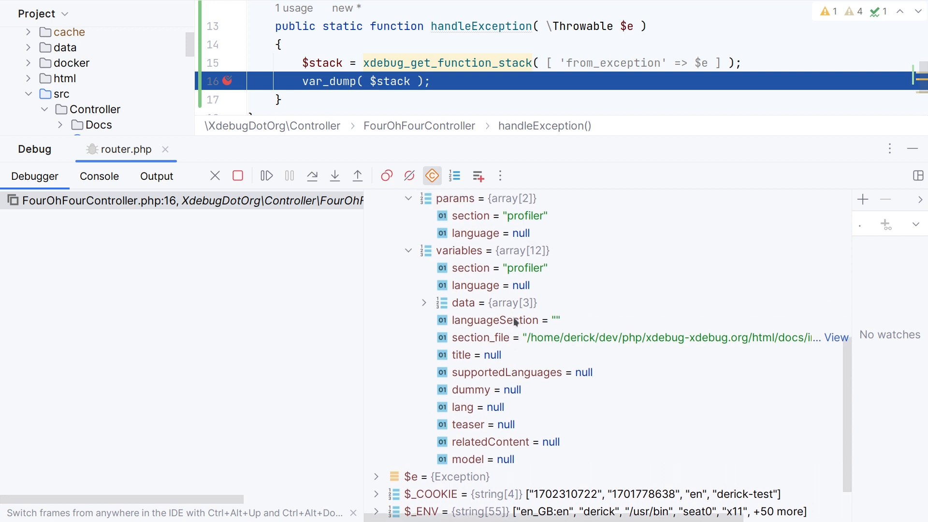
mouse_move(448, 315)
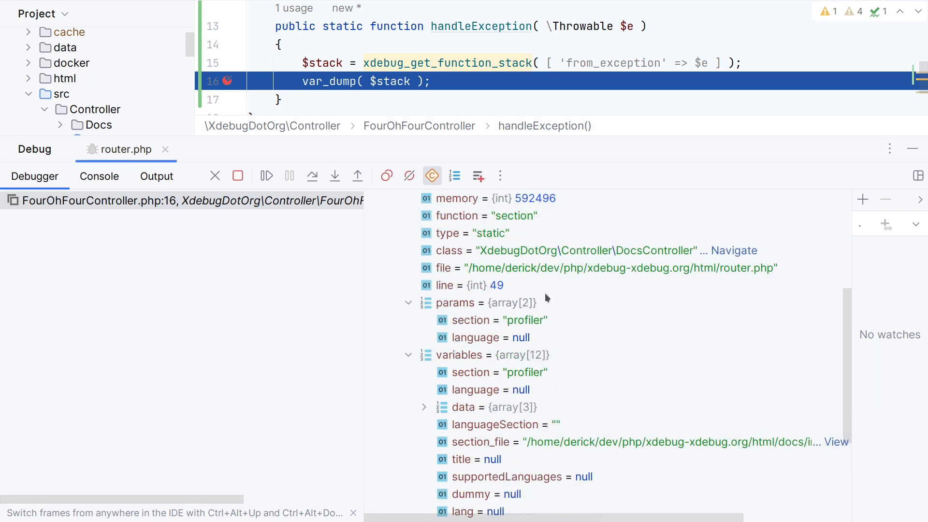
mouse_move(669, 365)
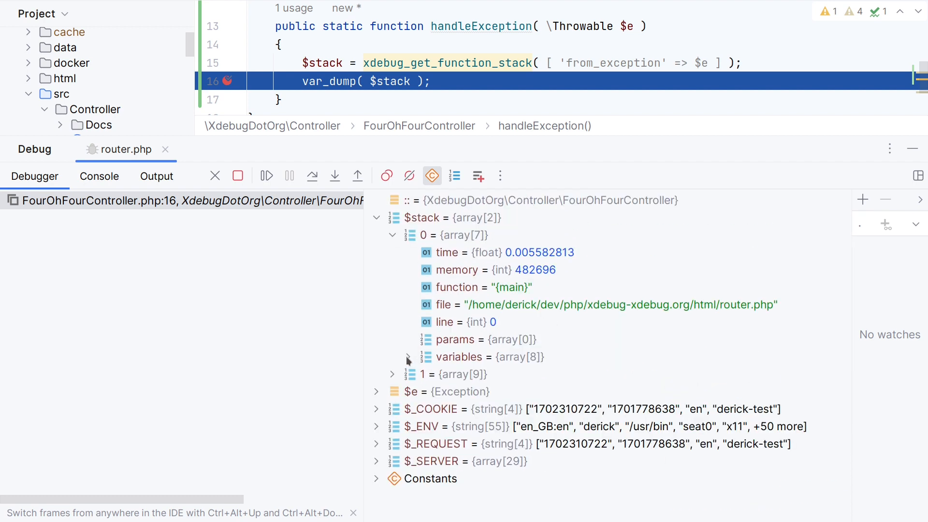
Step: Inspect frame 0's local variables and its matches array, then fold them back up
click(408, 358)
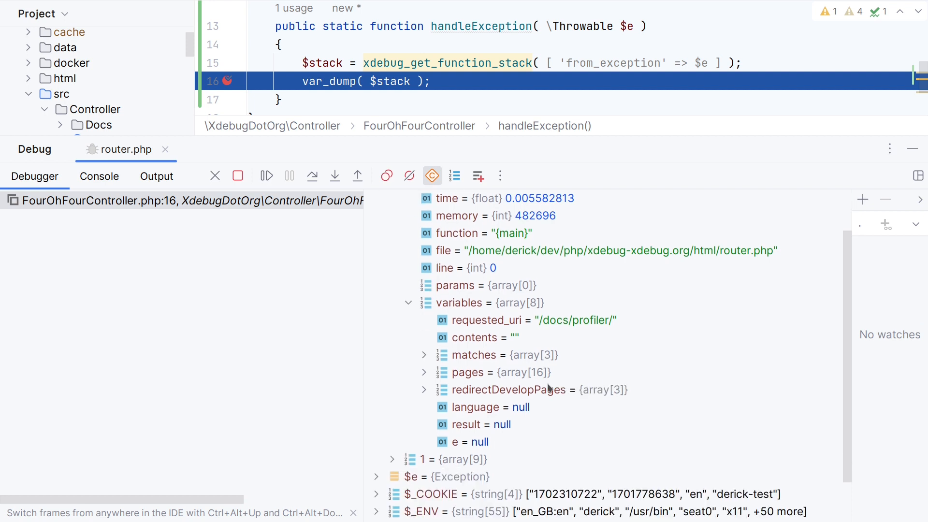
click(424, 354)
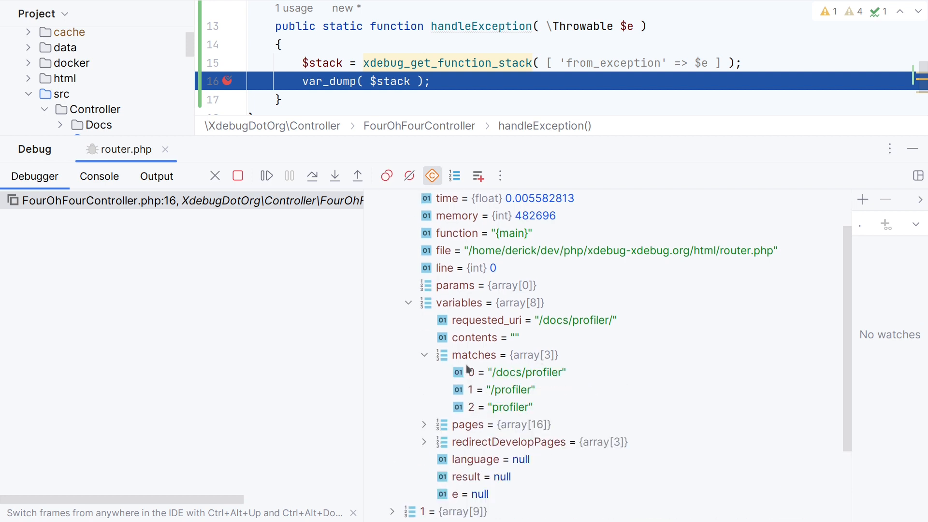
mouse_move(425, 375)
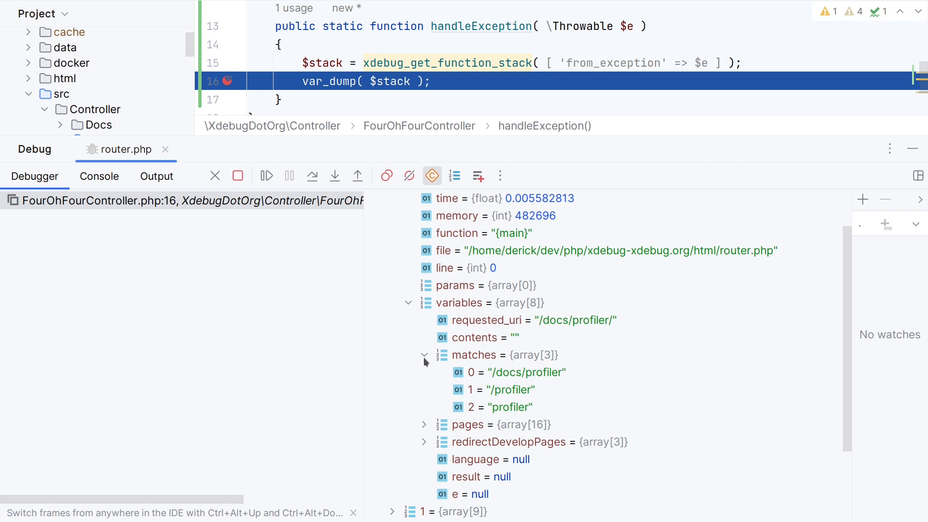
click(424, 355)
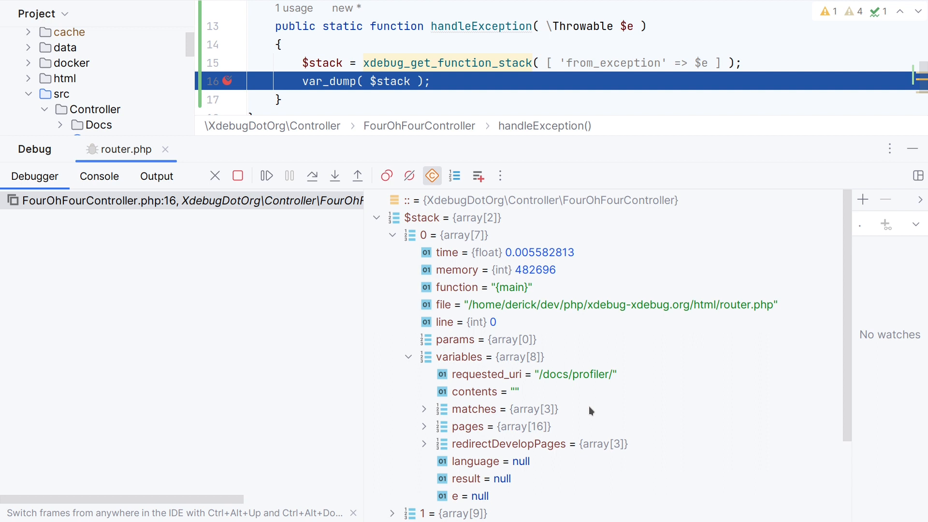
click(407, 357)
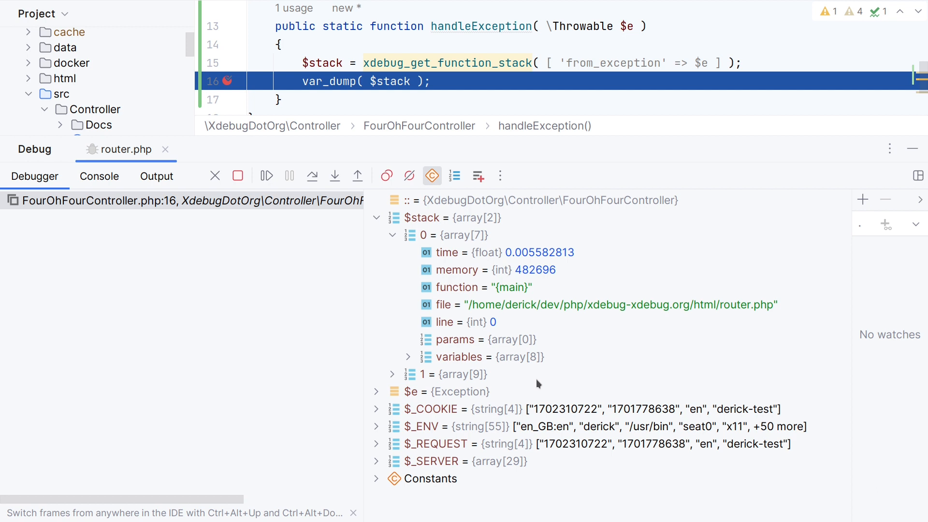
mouse_move(267, 176)
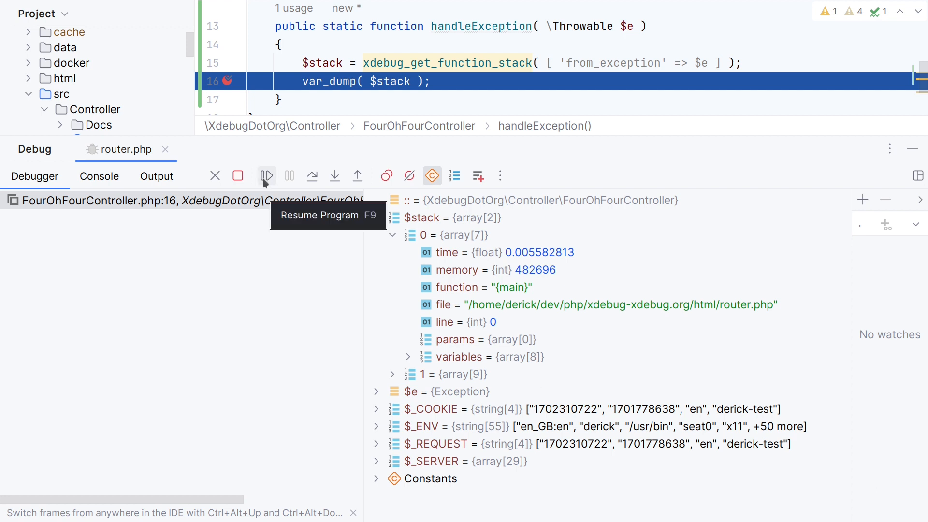
Step: Resume the script so the browser shows the var_dump of both stack frames
click(266, 176)
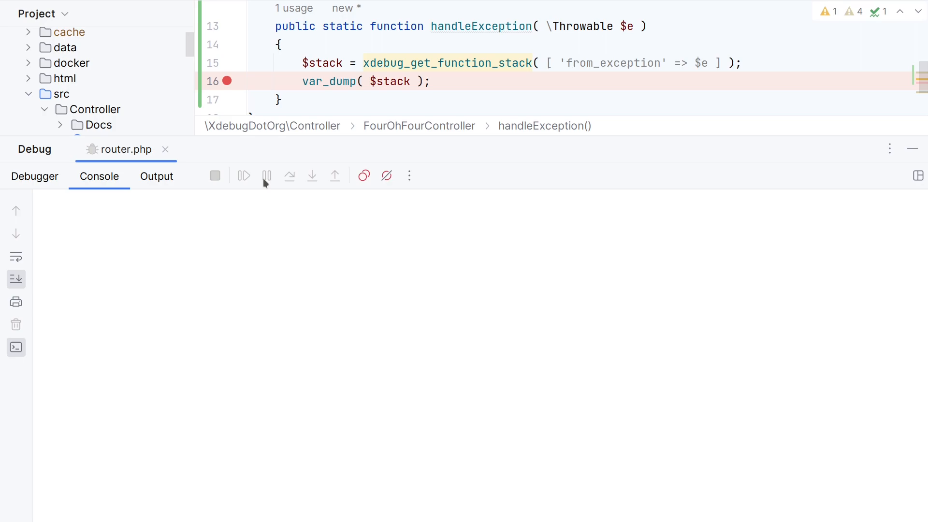
click(243, 175)
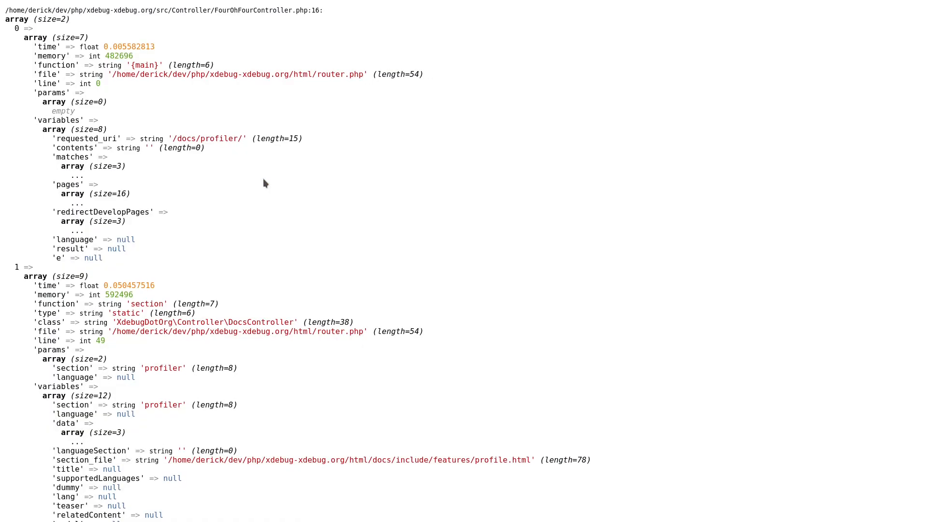